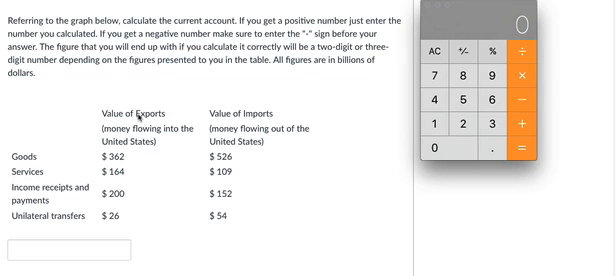
pyautogui.moveTo(346, 171)
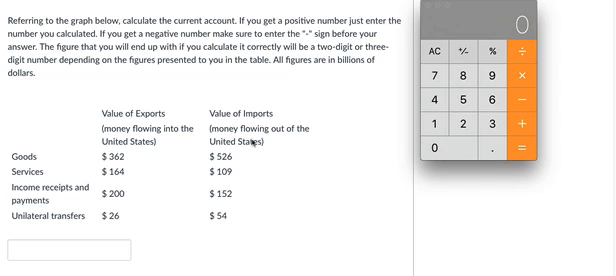
pyautogui.moveTo(315, 164)
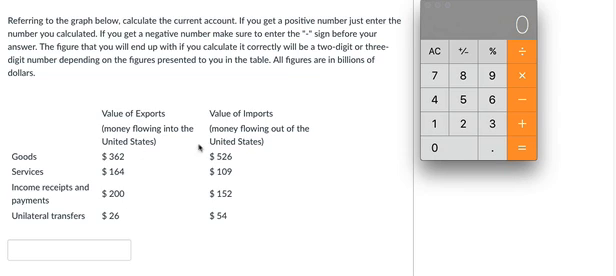
pyautogui.moveTo(221, 205)
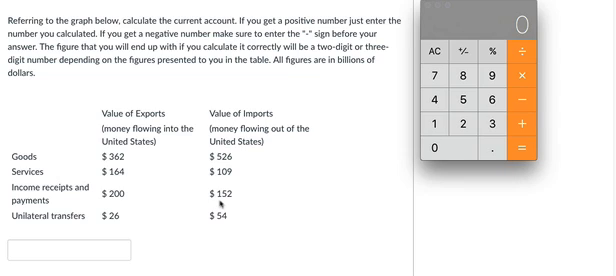
pyautogui.moveTo(230, 207)
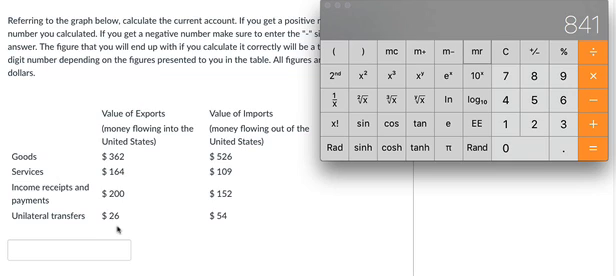
pyautogui.moveTo(288, 148)
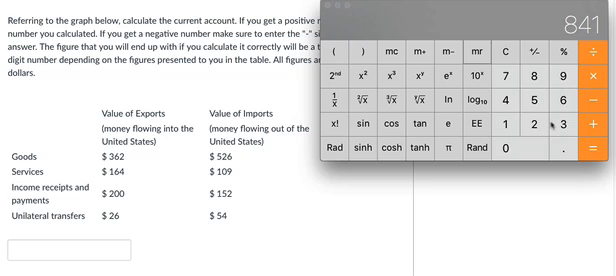
# - Compute exports total minus imports total in Calculator to get the current account
pyautogui.click(595, 148)
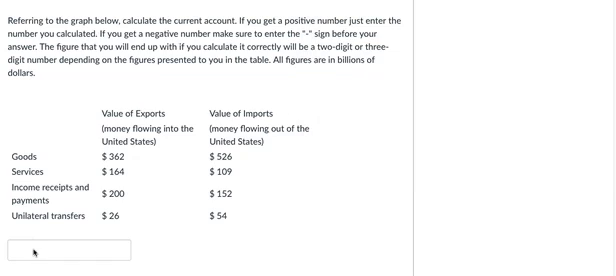
# - Enter the digits 21 in the quiz answer box below the table
pyautogui.write('21')
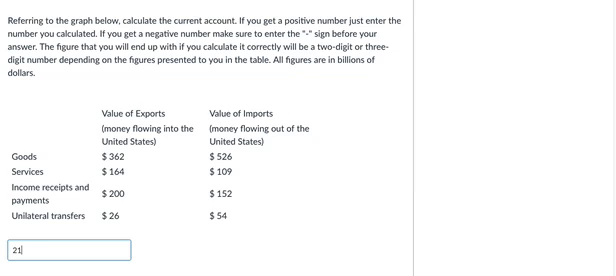